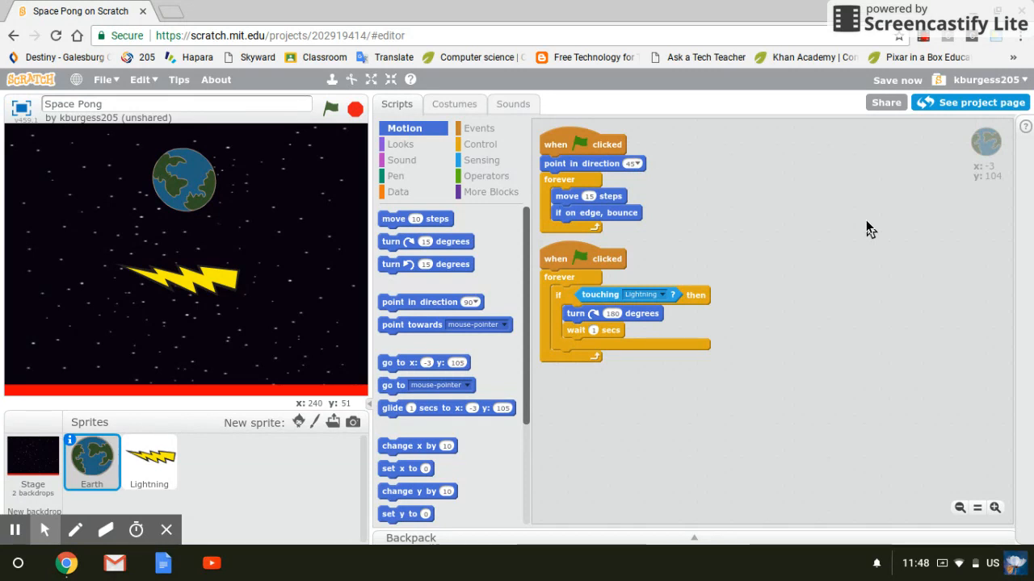
mouse_move(327, 235)
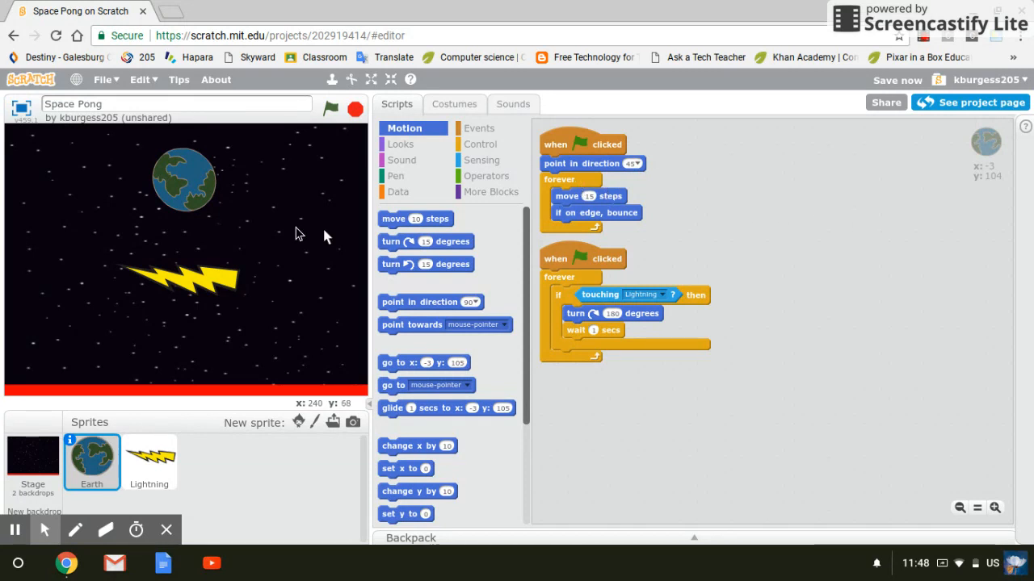
mouse_move(525, 245)
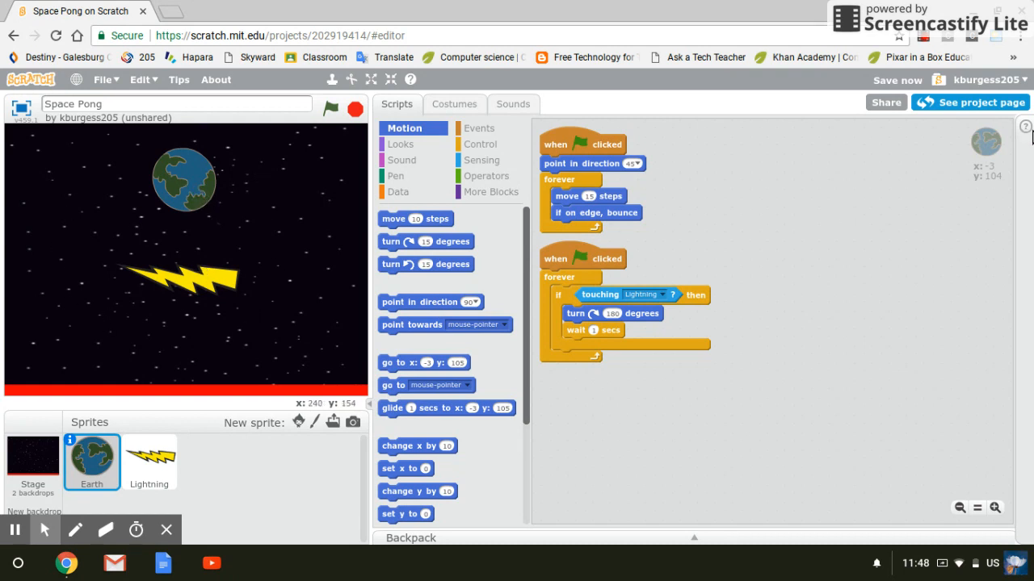
- Dismiss the tips panel, select the Stage, and show its Data blocks
left_click(1024, 126)
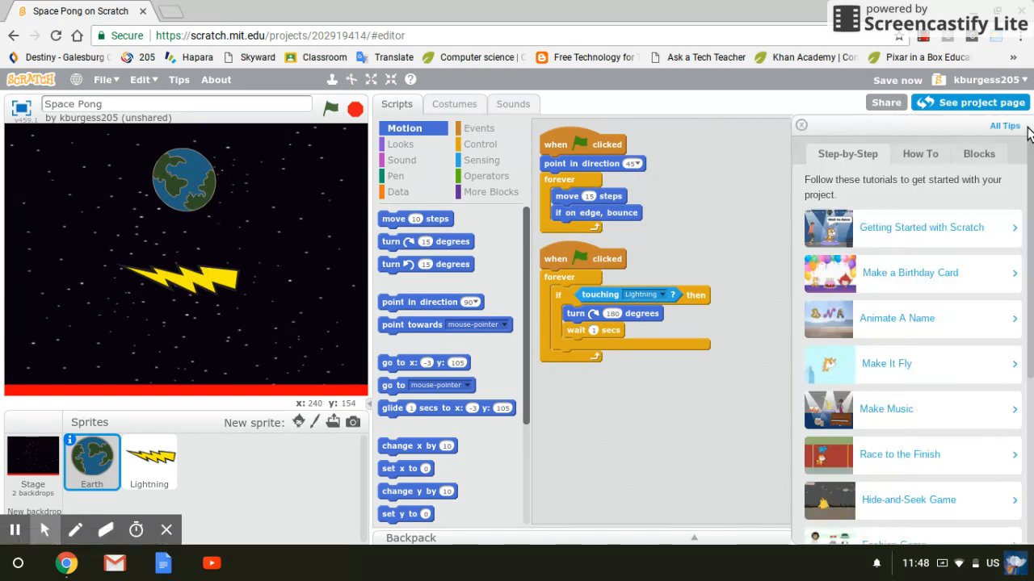
left_click(800, 124)
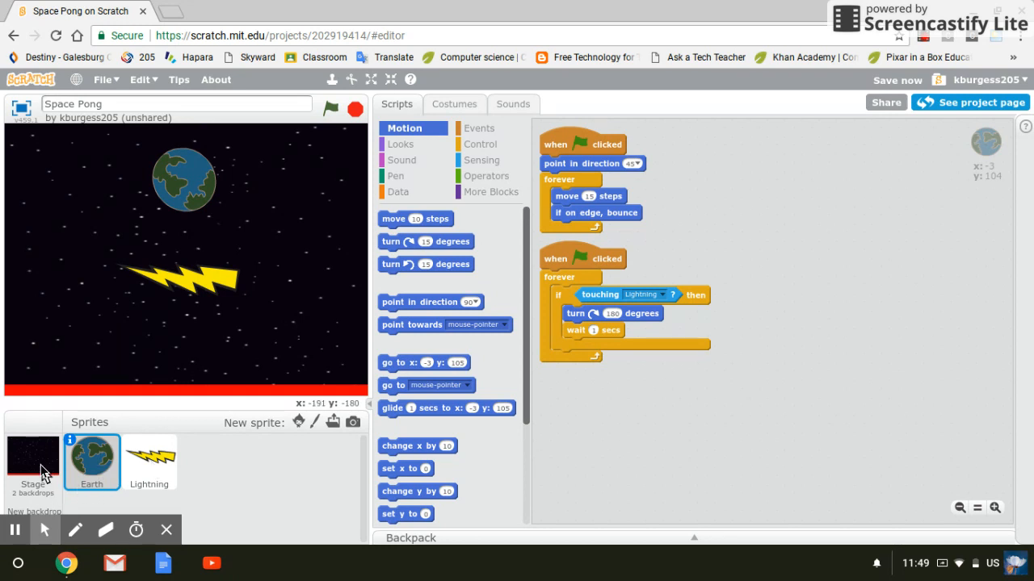
left_click(34, 460)
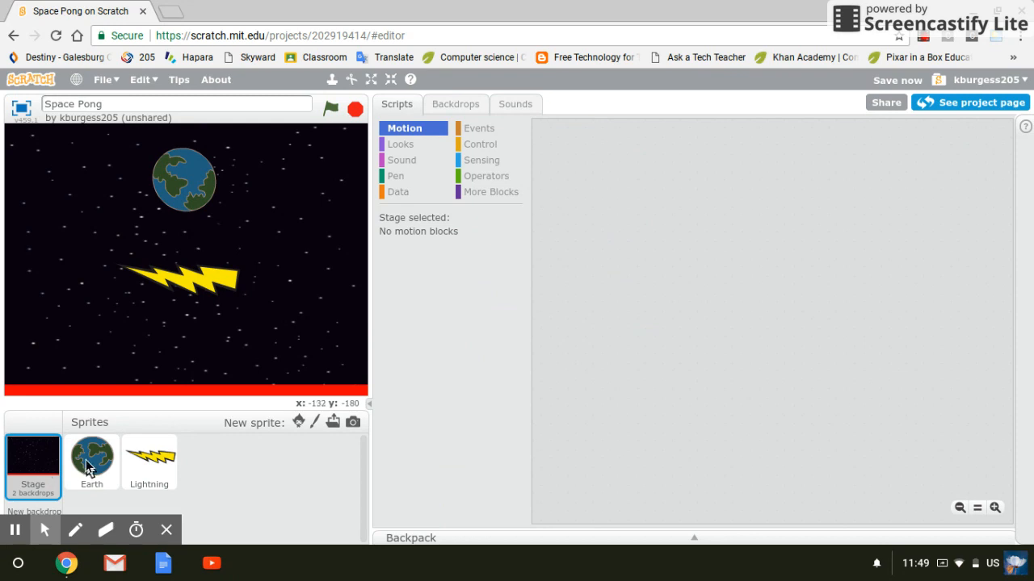
mouse_move(777, 287)
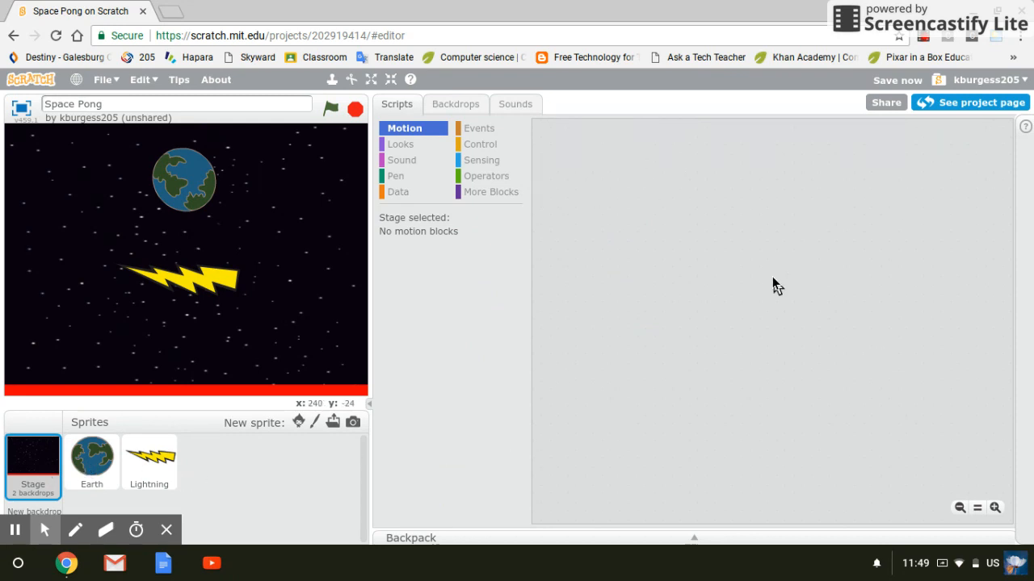
left_click(32, 456)
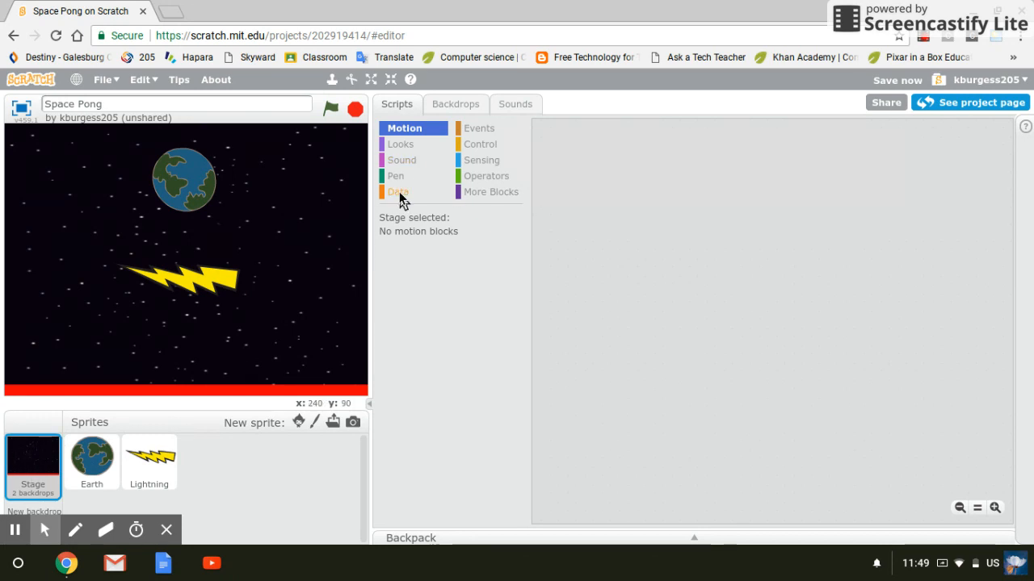
left_click(396, 192)
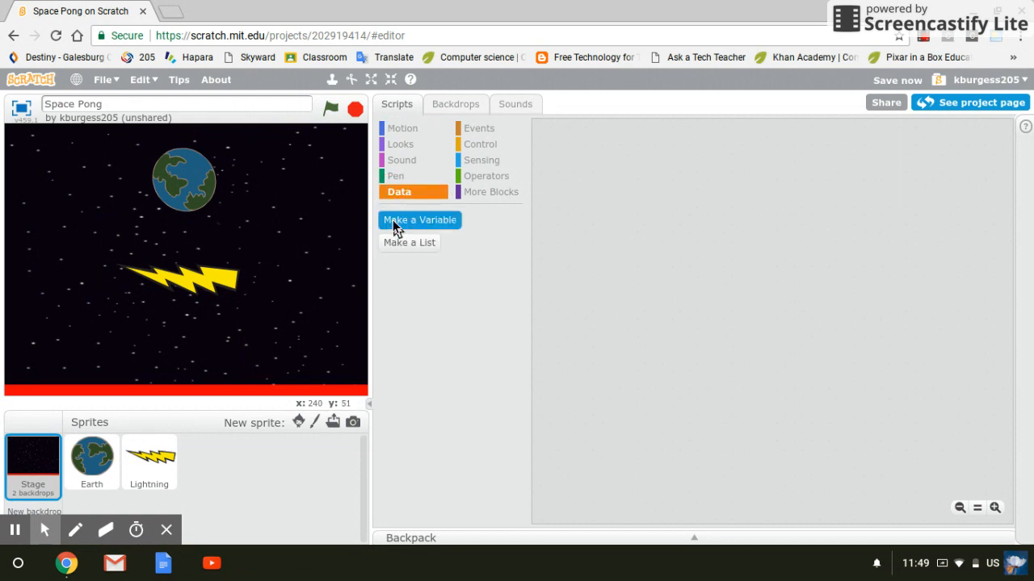
mouse_move(442, 230)
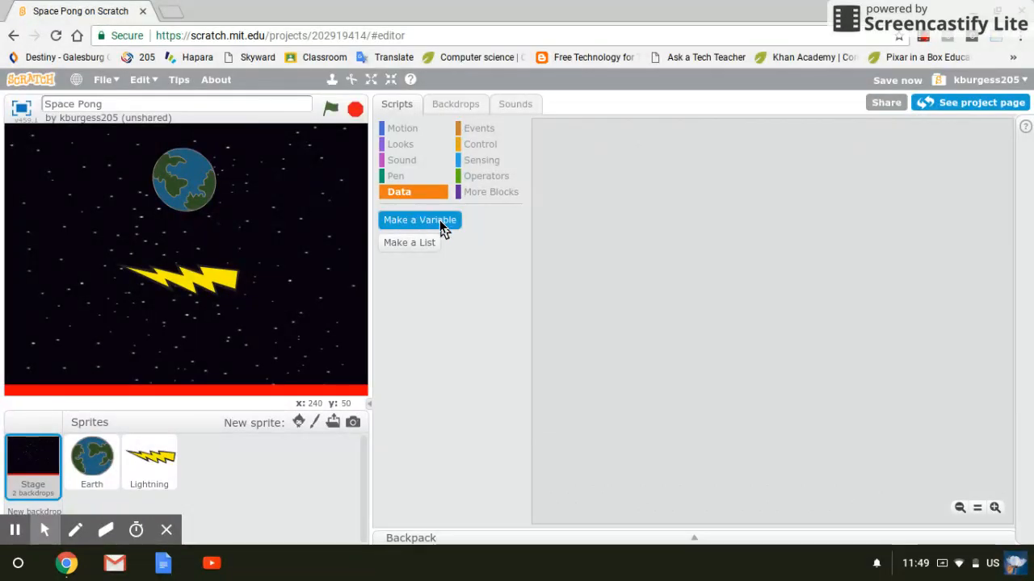
- Create a variable named 'Timer' available for all sprites
left_click(419, 220)
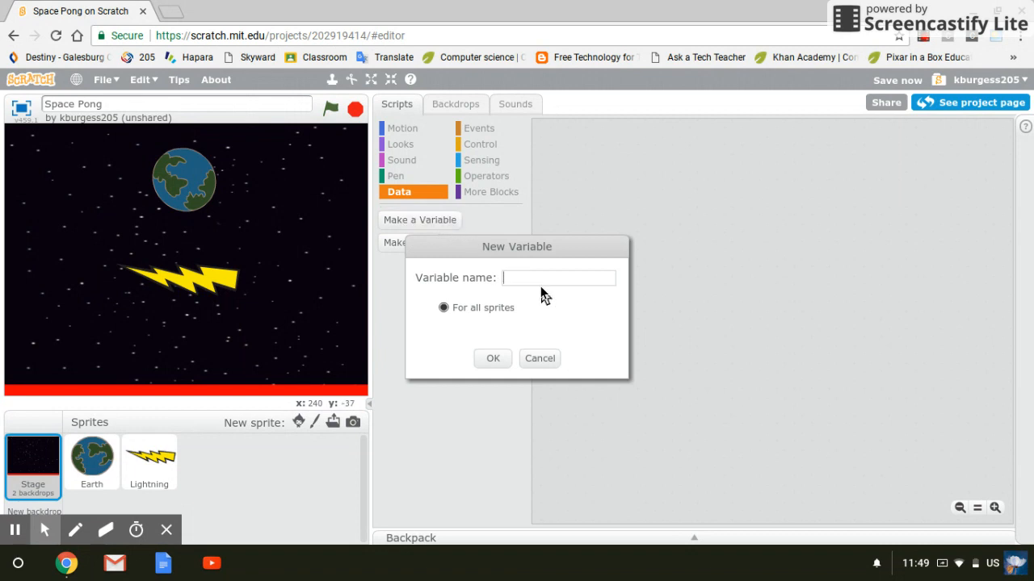
type("Timer")
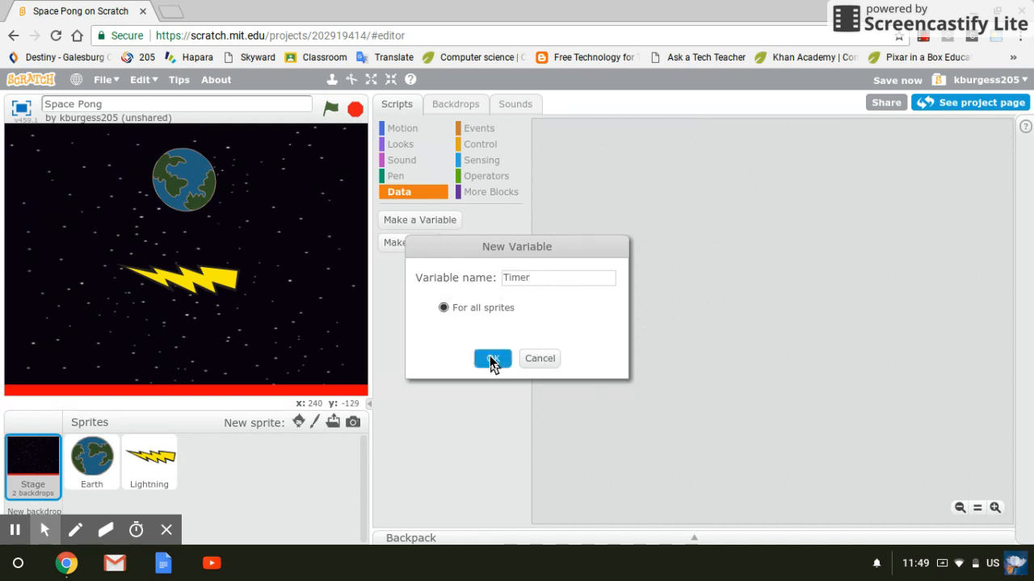
left_click(491, 358)
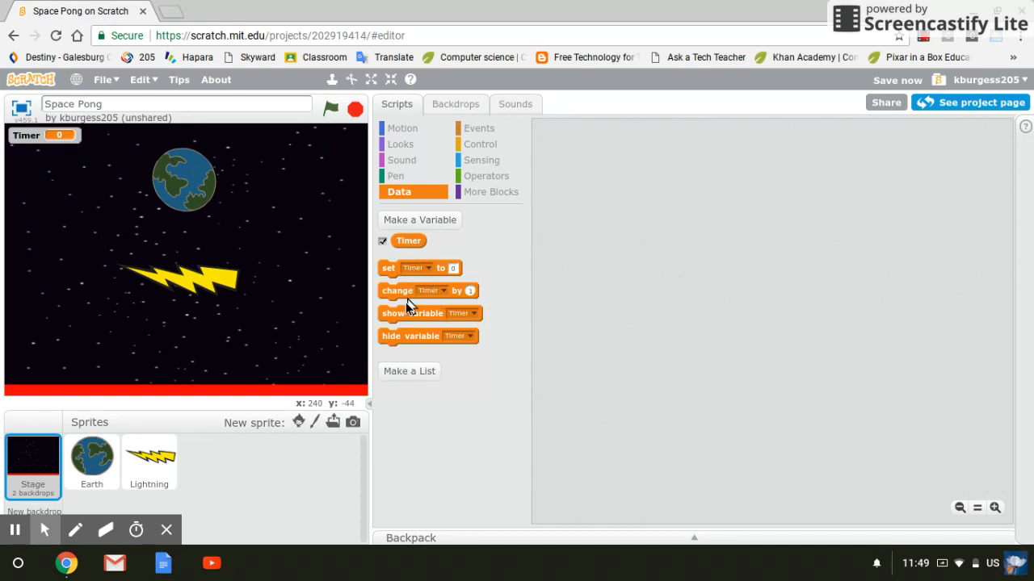
mouse_move(403, 339)
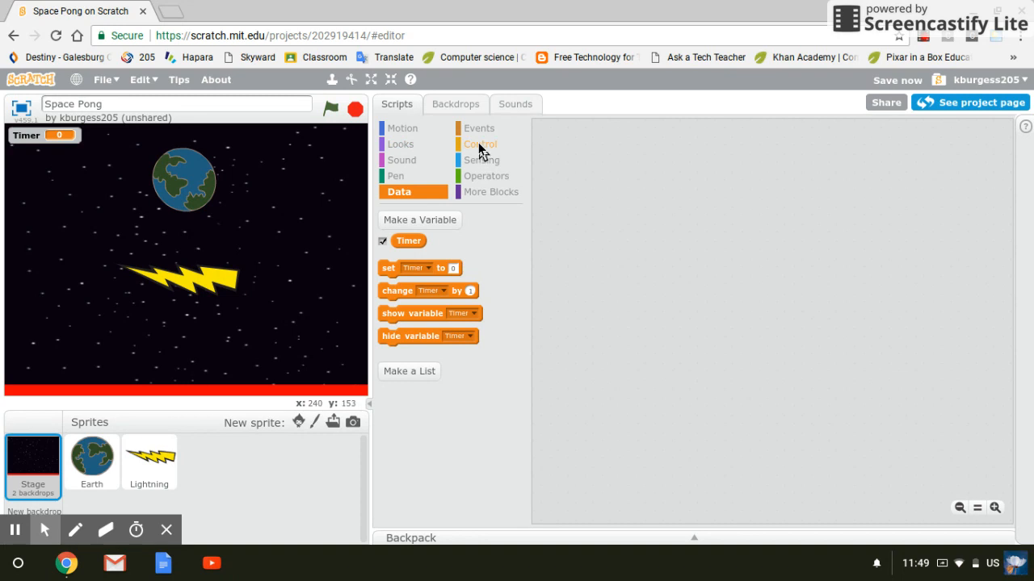
- Build a 'when green flag clicked' script that sets Timer to 60
left_click(480, 128)
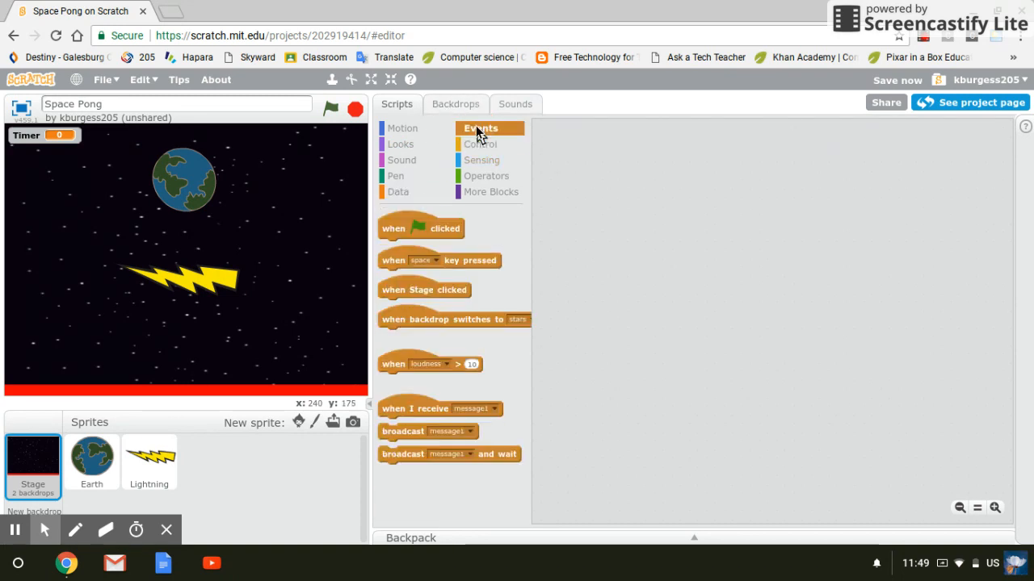
left_click_drag(420, 229, 606, 175)
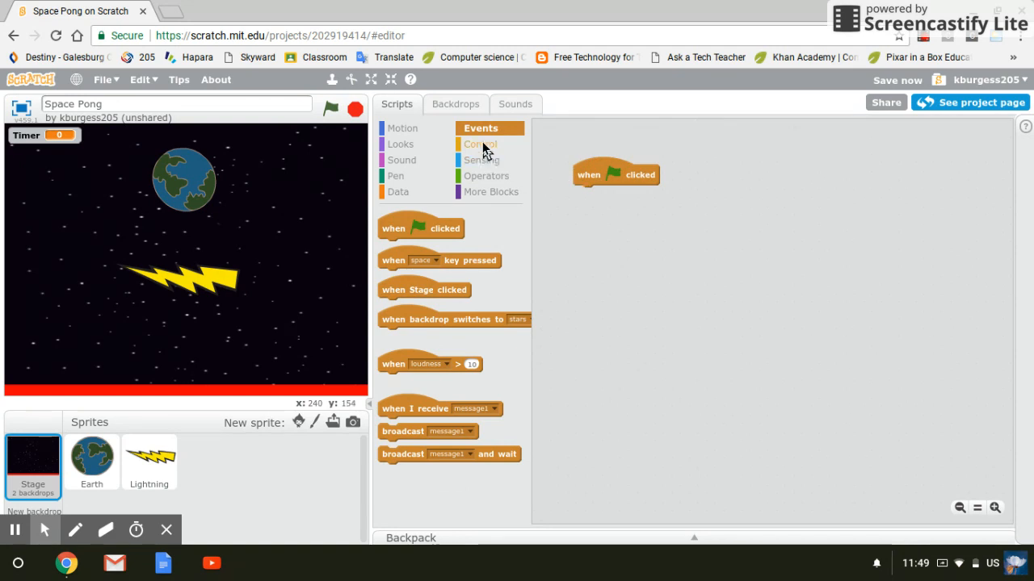
left_click(397, 191)
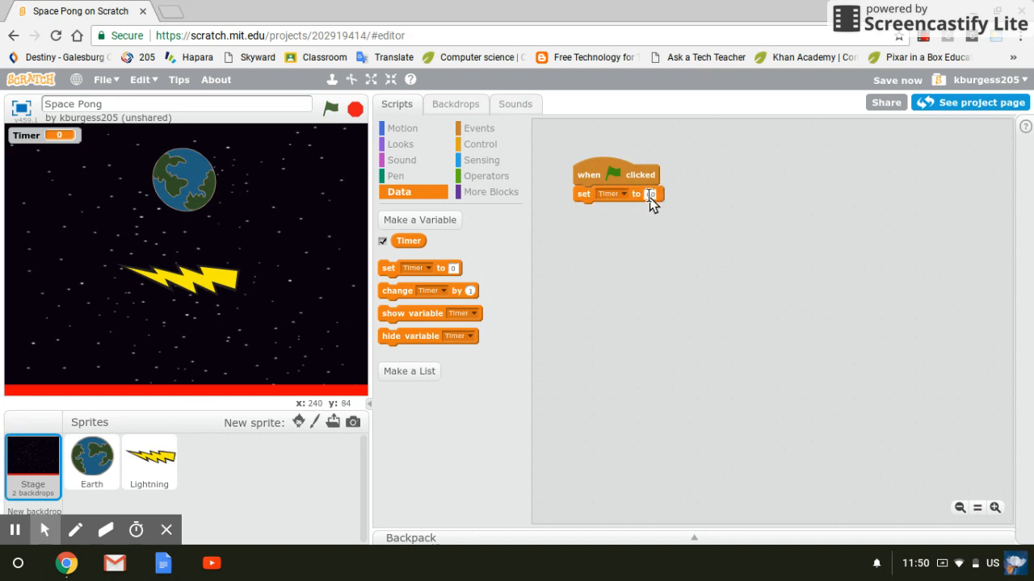
type("60")
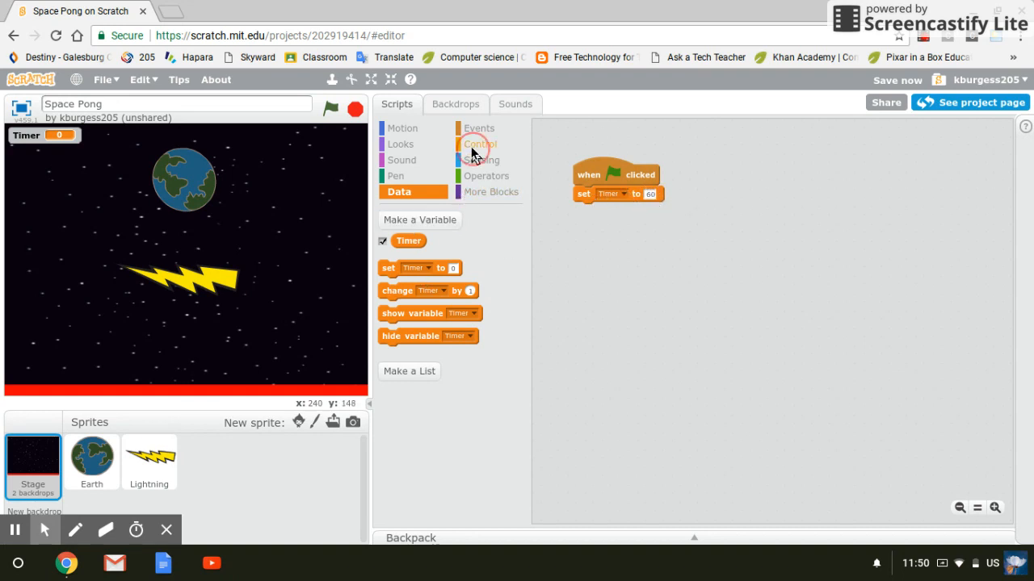
left_click(479, 144)
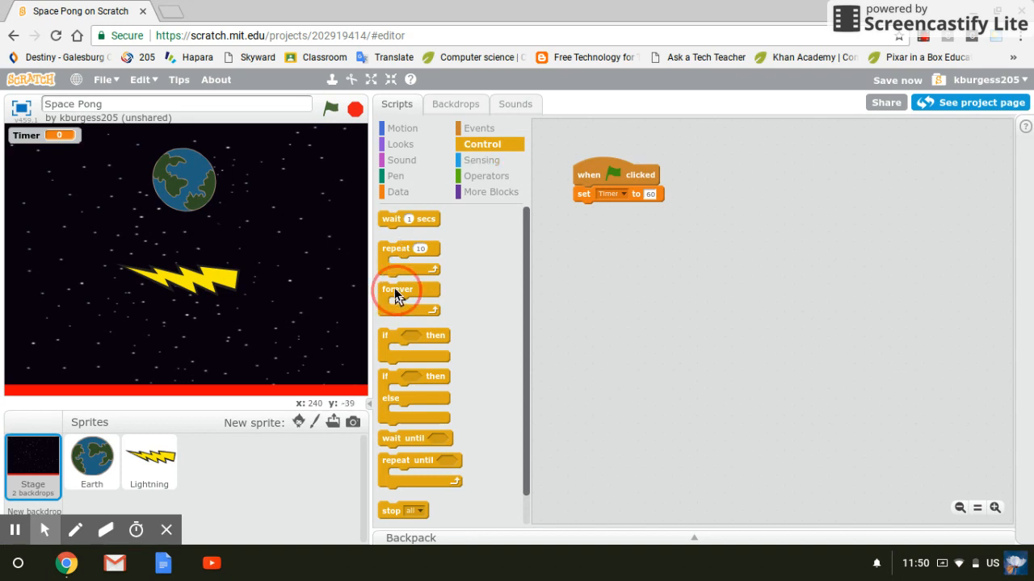
- Add a forever loop under set Timer, with a 1-second wait after change Timer by -1
left_click_drag(397, 289, 604, 214)
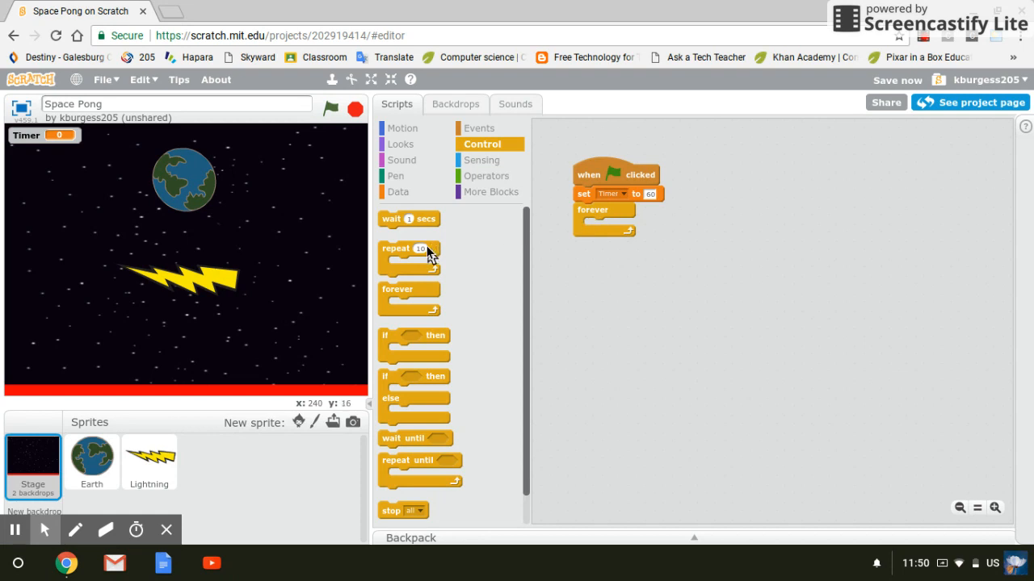
left_click(396, 192)
type("-1")
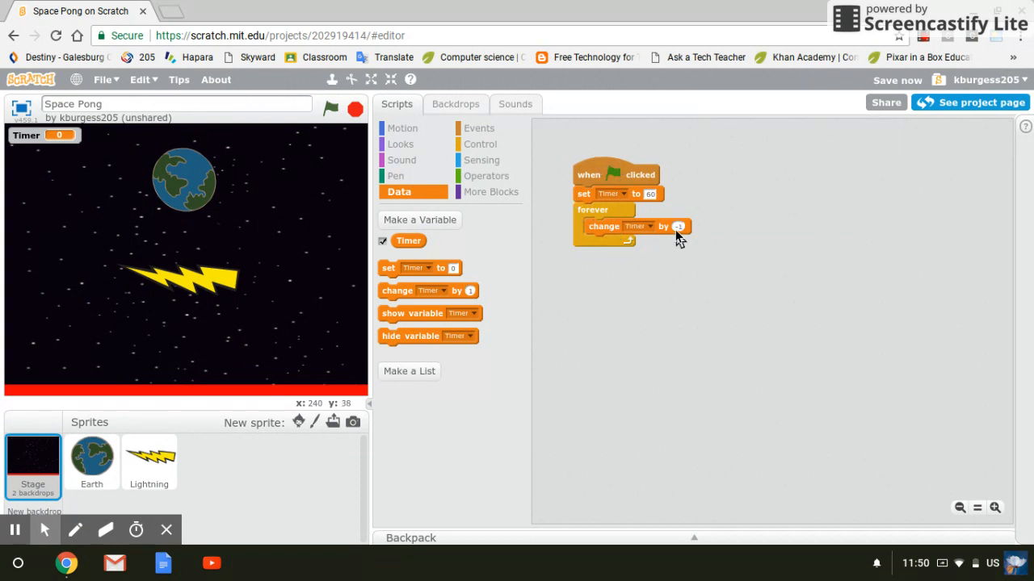
left_click(482, 144)
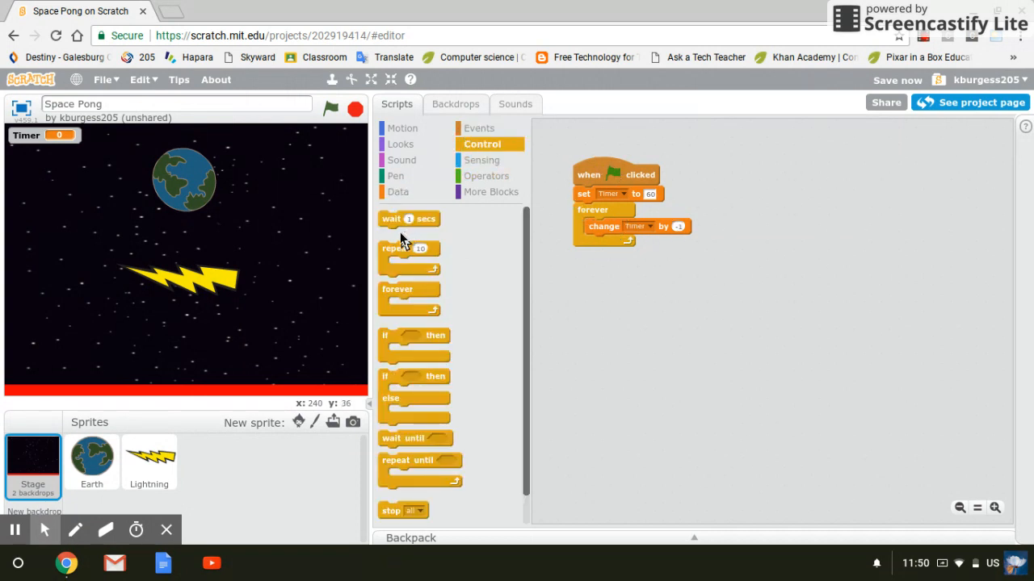
left_click_drag(409, 219, 605, 243)
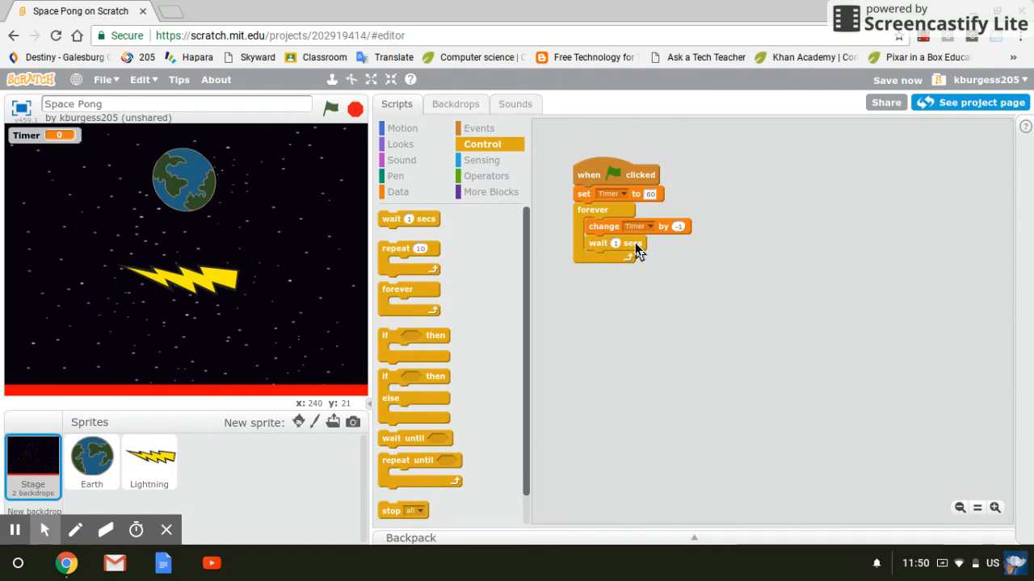
mouse_move(91, 160)
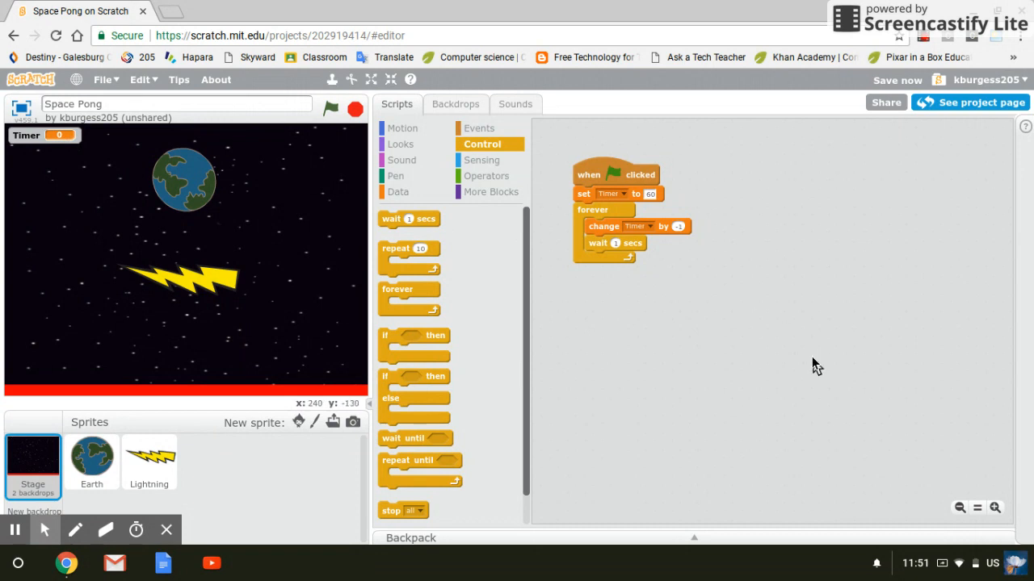
mouse_move(398, 192)
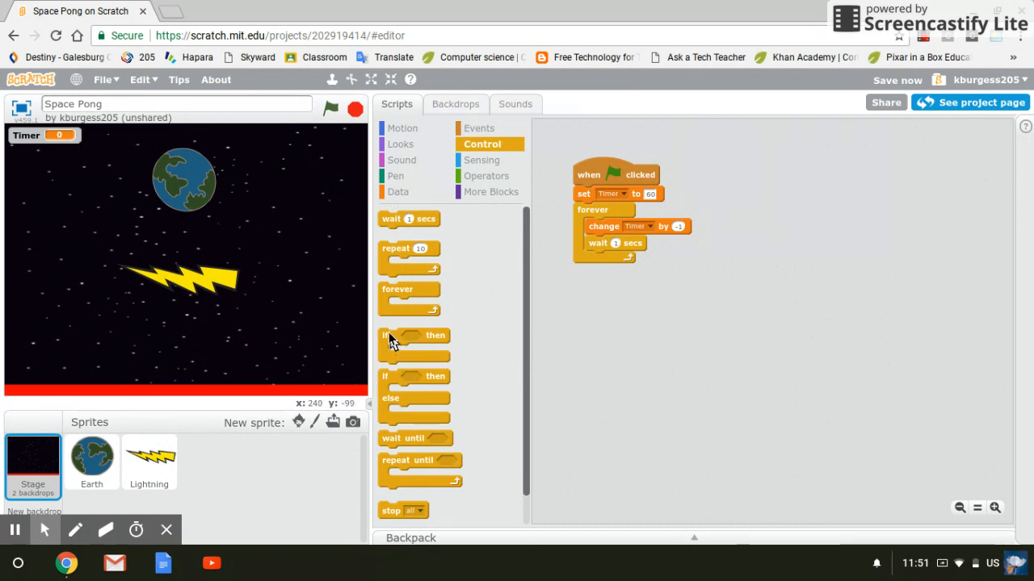
- Add an if block after the wait checking whether Timer equals 0
left_click_drag(413, 335, 617, 259)
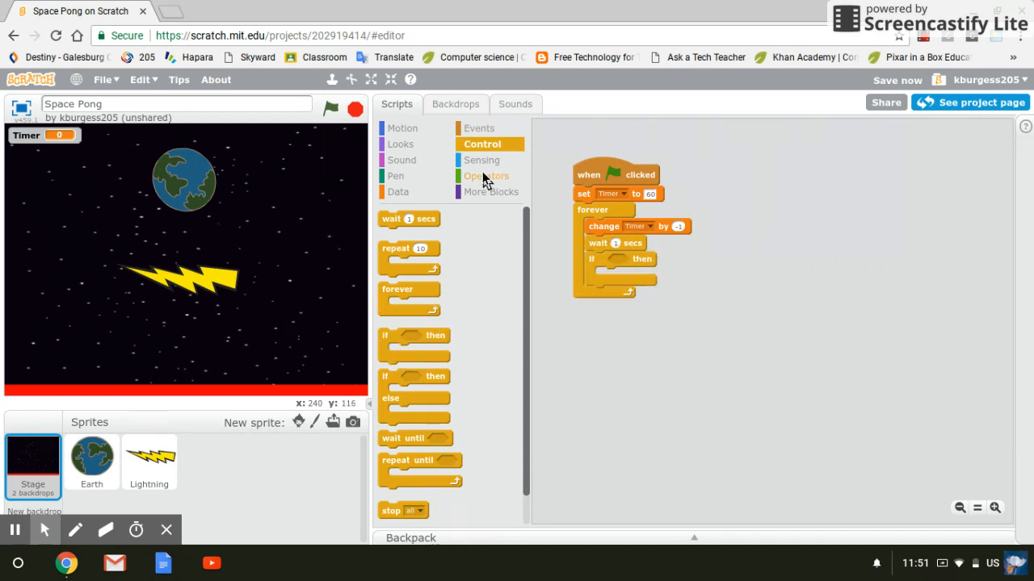
left_click(487, 175)
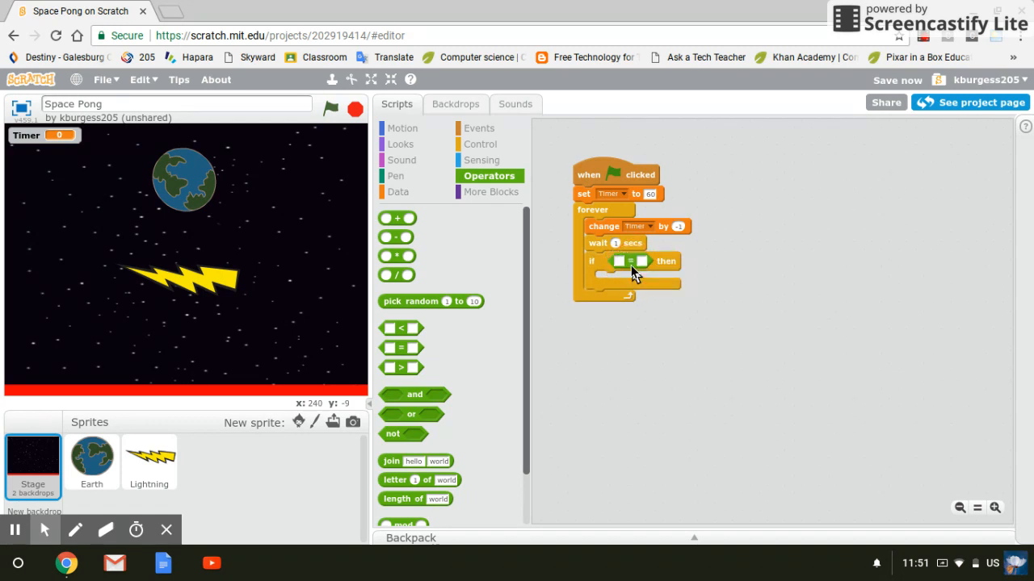
mouse_move(384, 206)
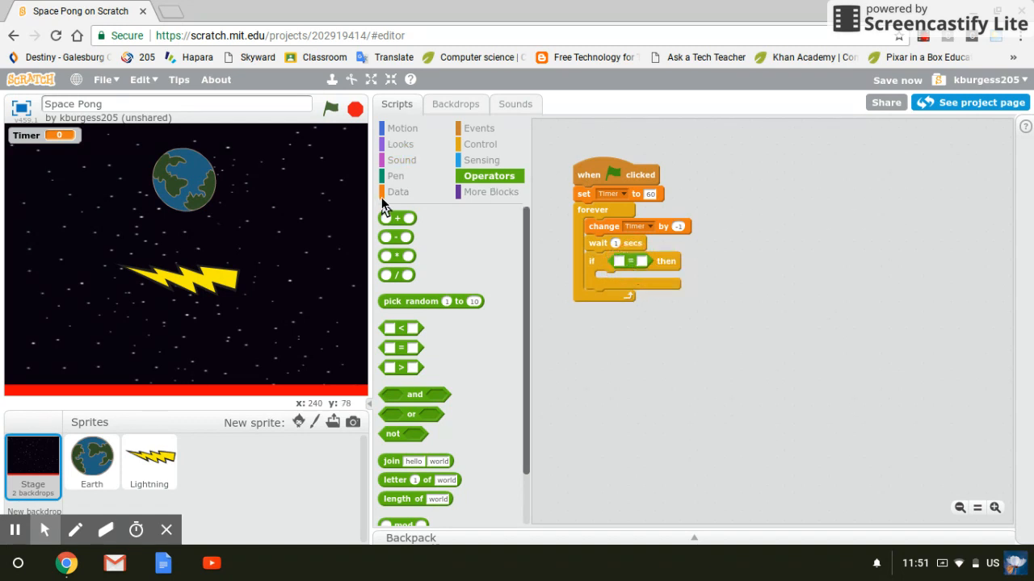
left_click(397, 192)
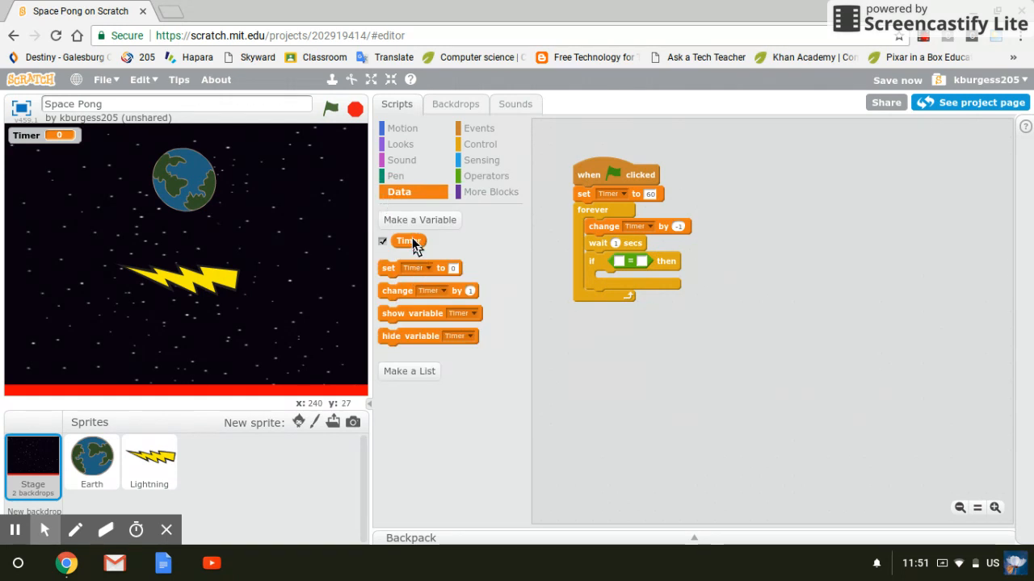
left_click_drag(408, 241, 631, 262)
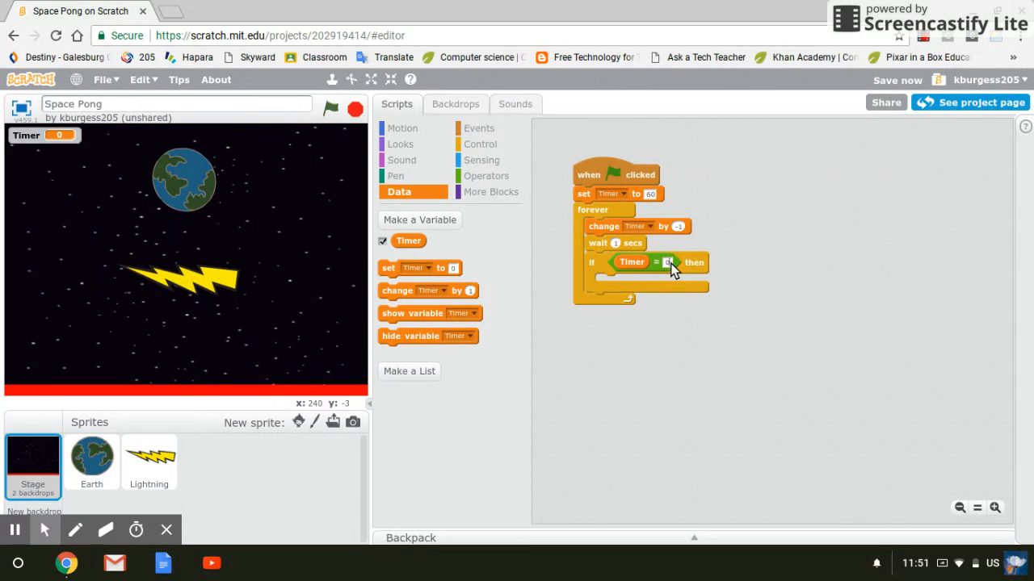
mouse_move(401, 282)
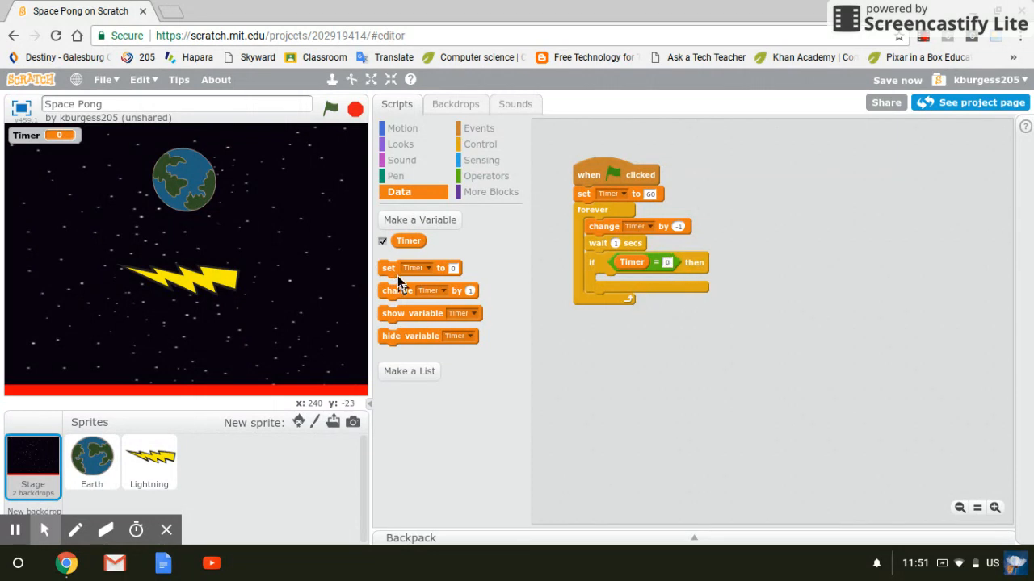
left_click(480, 144)
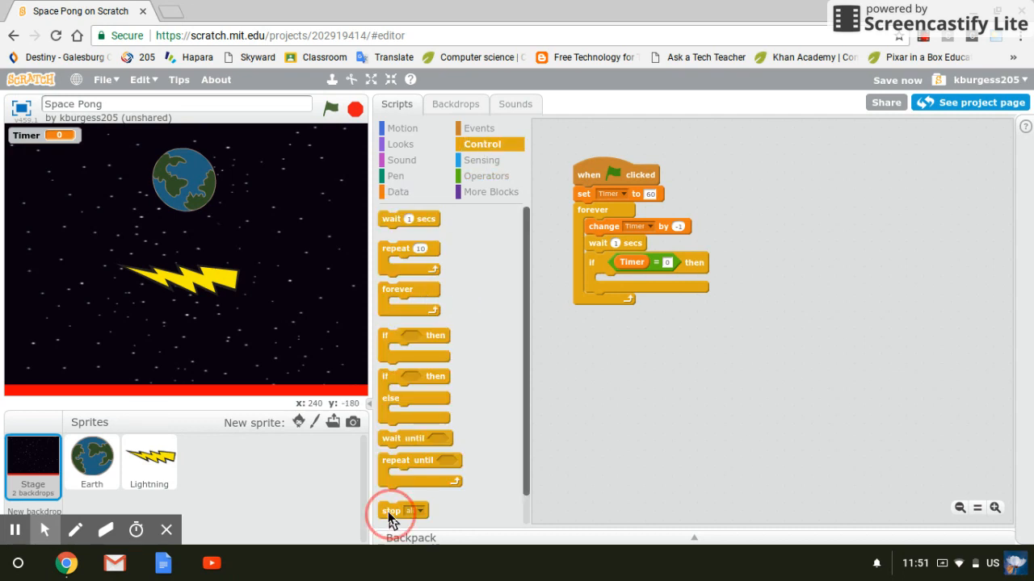
- Place a stop all block inside the Timer = 0 check
left_click_drag(392, 510, 607, 284)
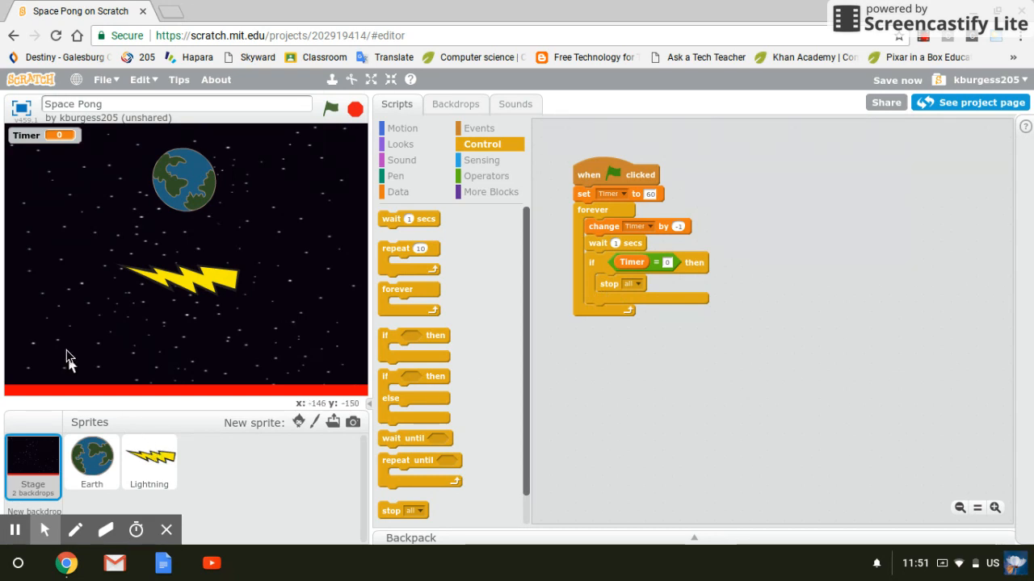
mouse_move(126, 317)
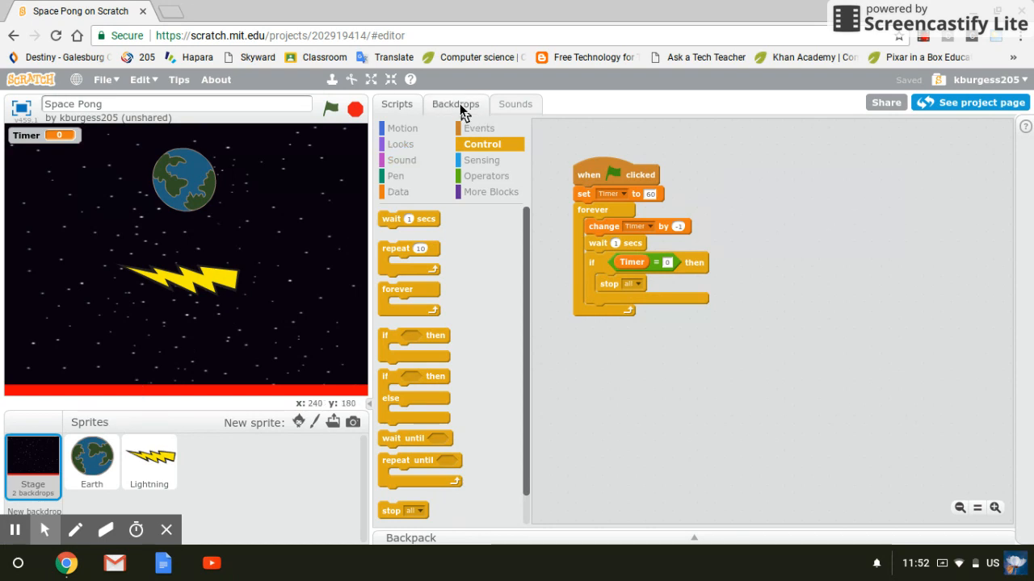
- Inspect the Stage's blank and 'stars' backdrops, then browse the Looks and Sound blocks
left_click(455, 103)
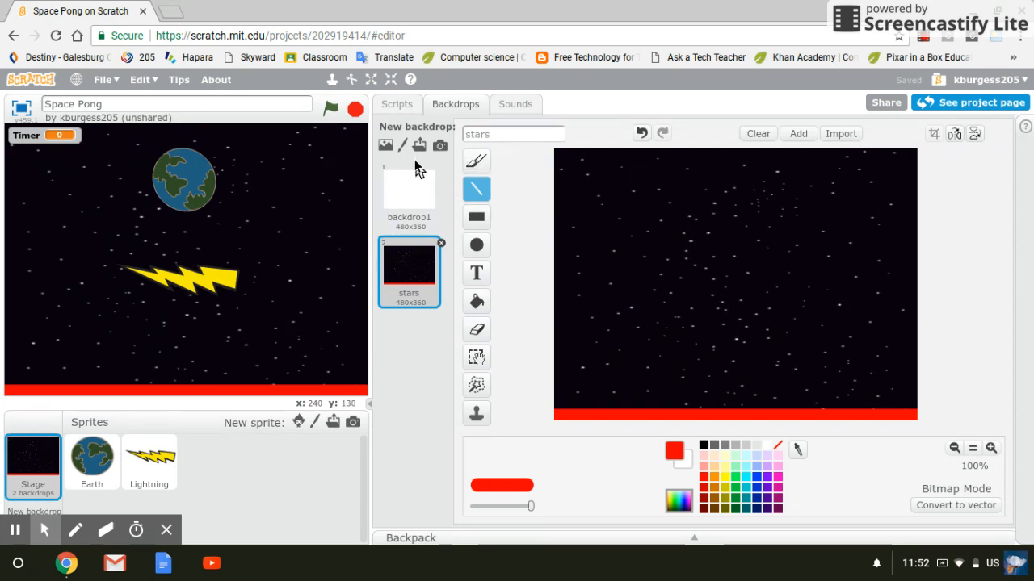
left_click(397, 103)
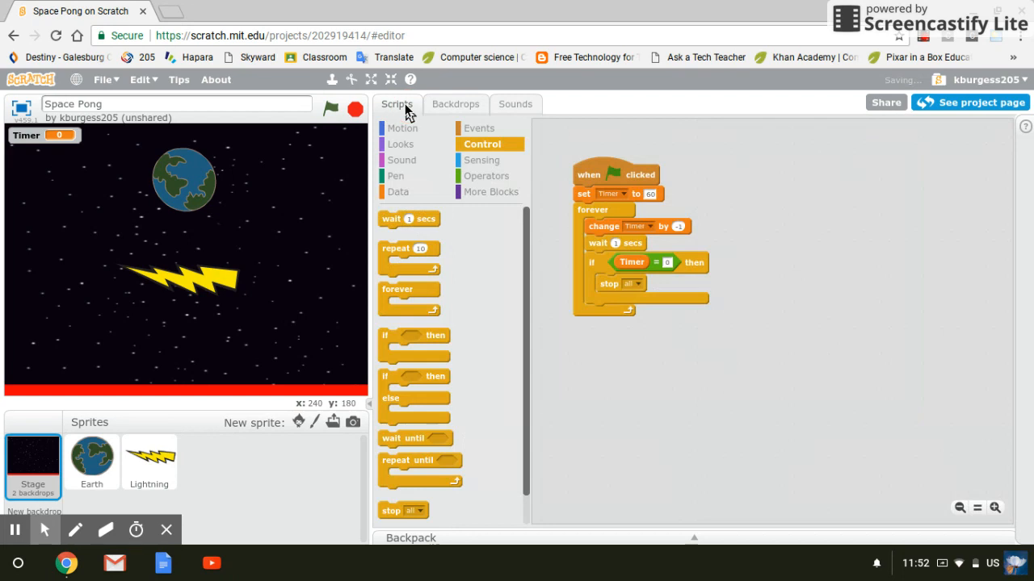
left_click(402, 144)
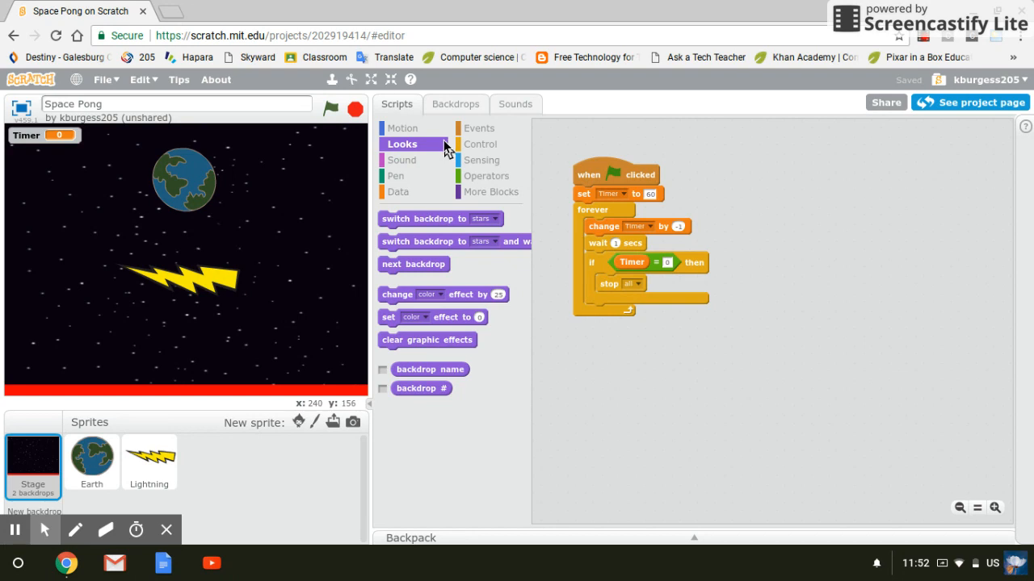
left_click(402, 160)
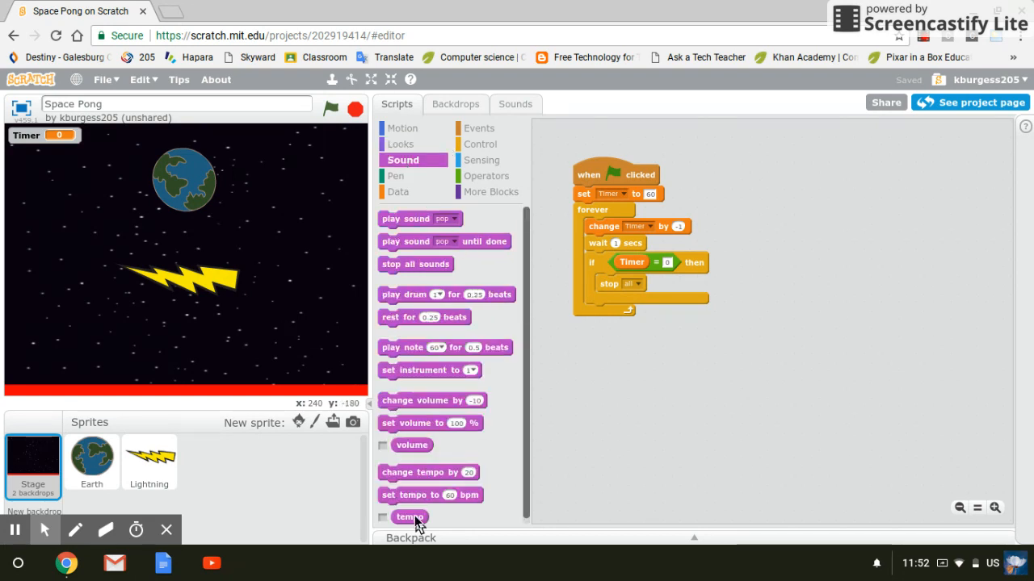
mouse_move(434, 238)
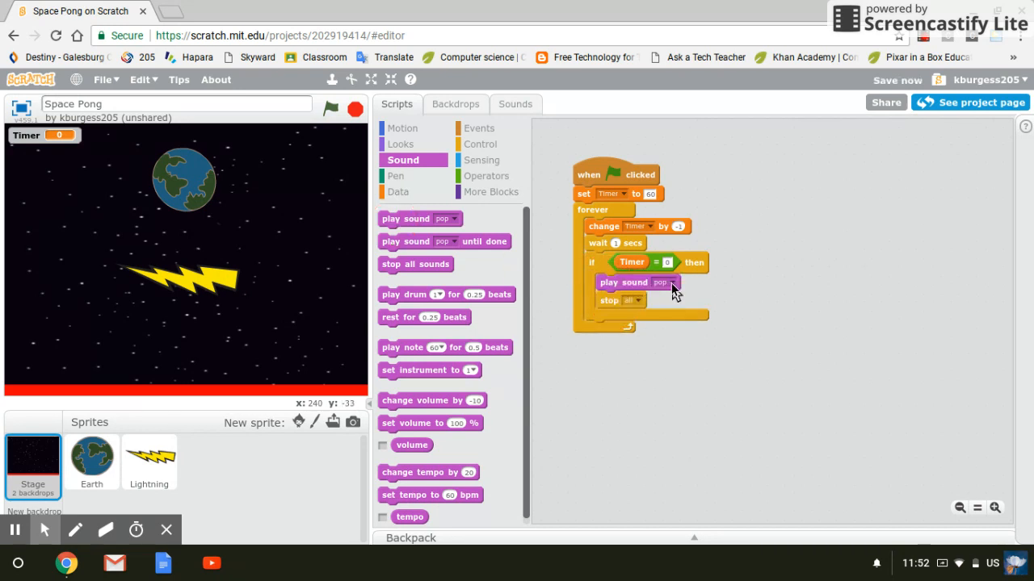
- Open the play sound dropdown and keep 'pop' as the sound
left_click(671, 282)
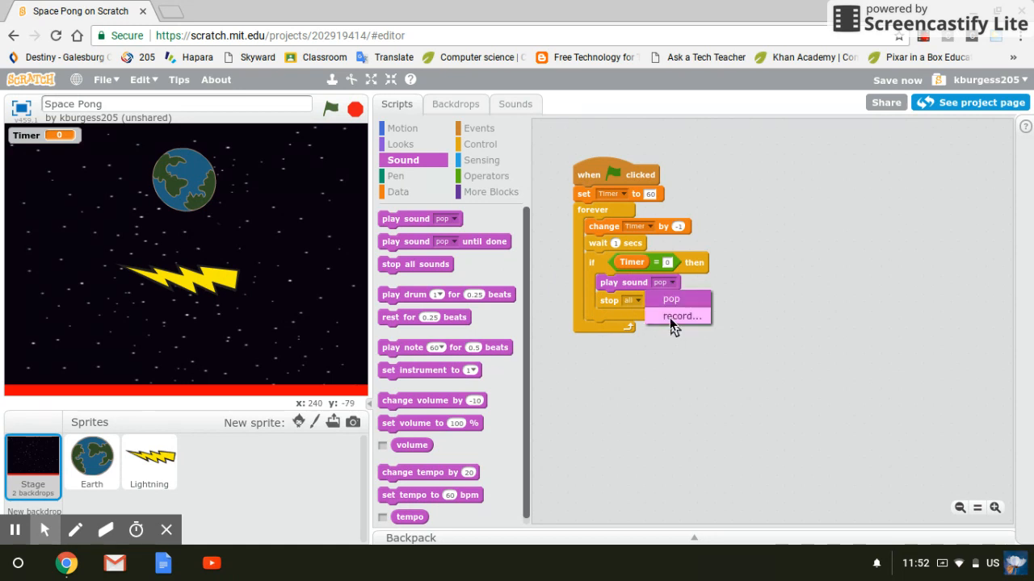
mouse_move(662, 402)
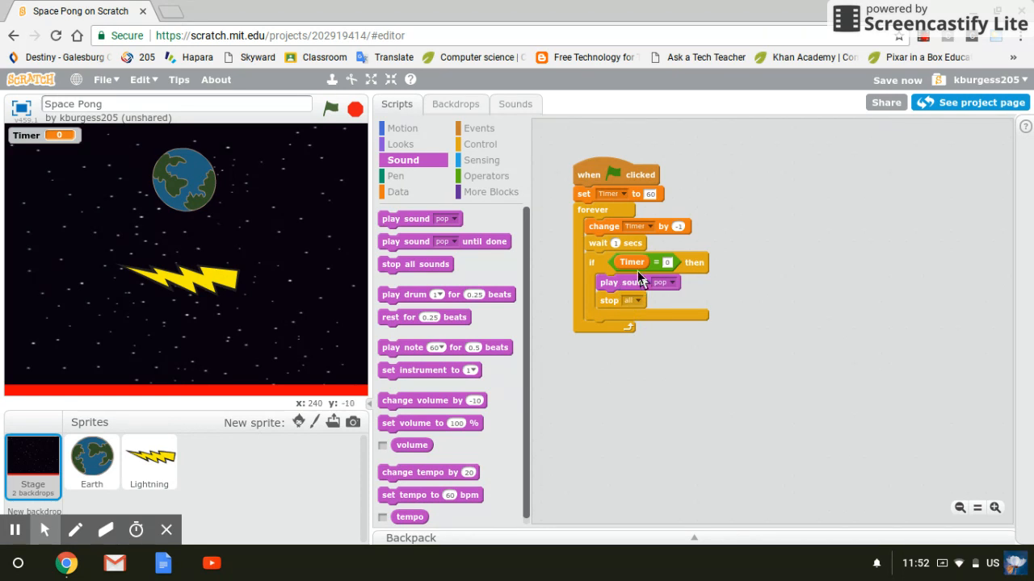
mouse_move(574, 313)
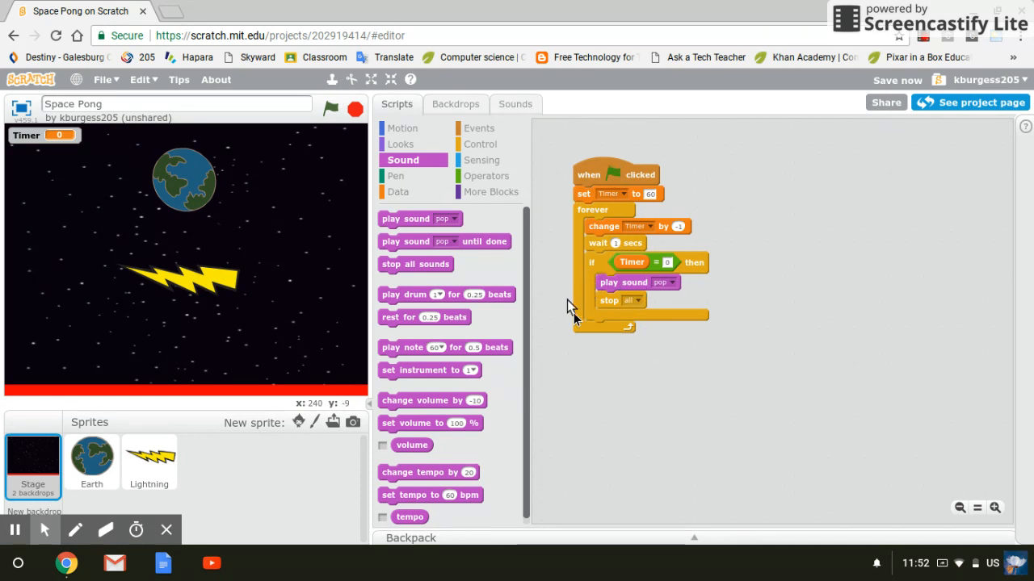
mouse_move(634, 376)
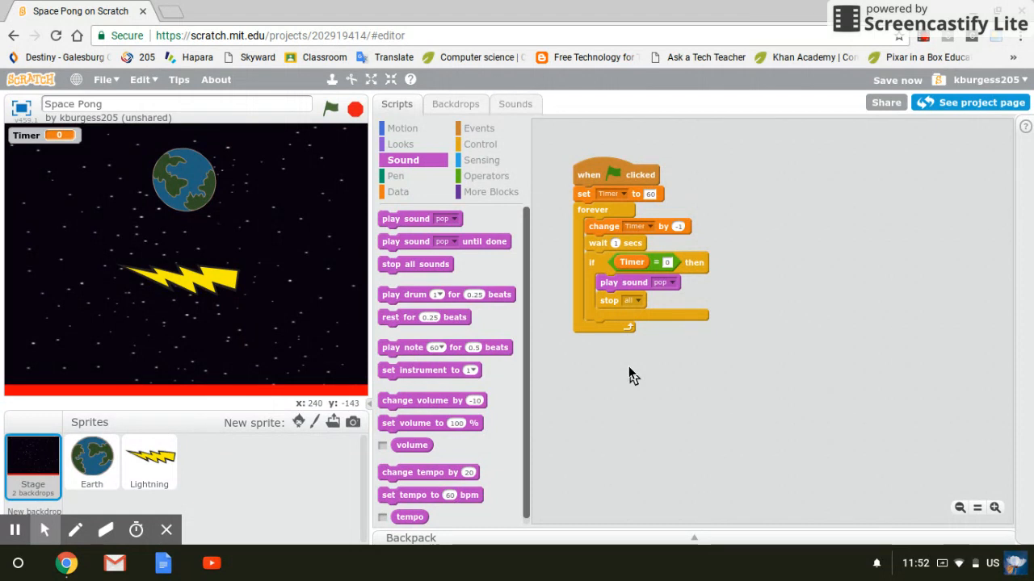